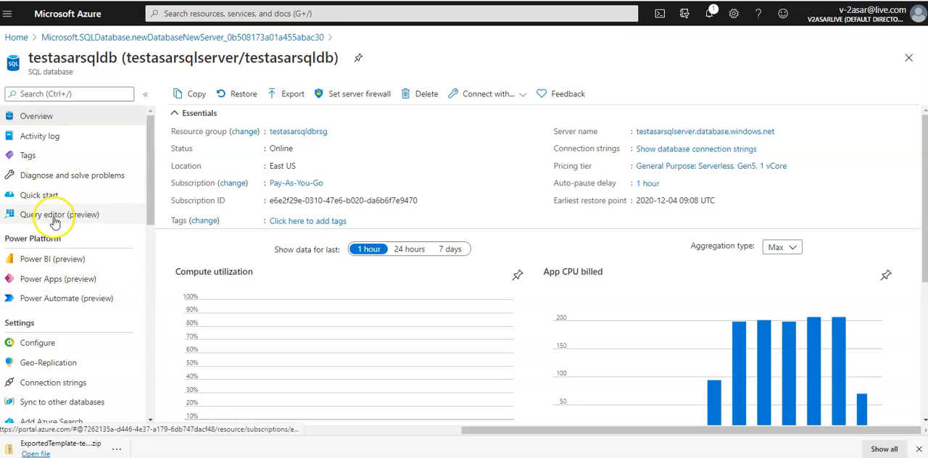
# Browse Resource groups, then reach the All resources list from the portal menu.
pyautogui.click(59, 214)
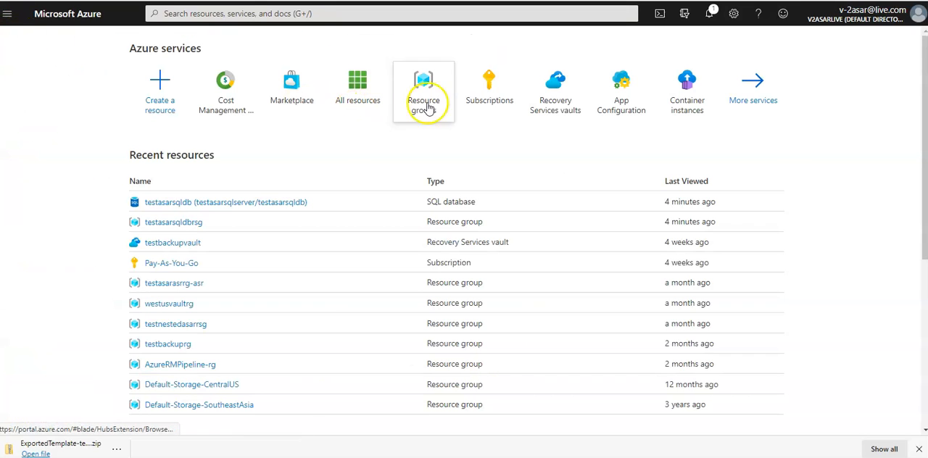
pyautogui.click(424, 90)
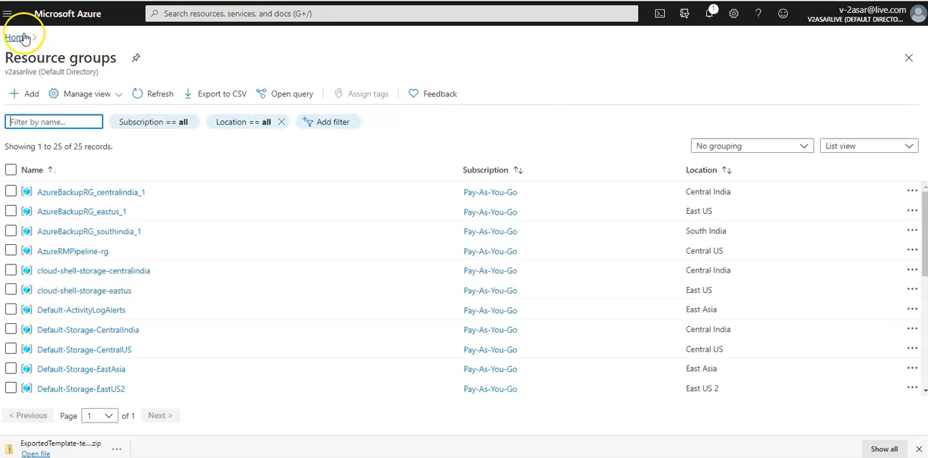
pyautogui.click(16, 38)
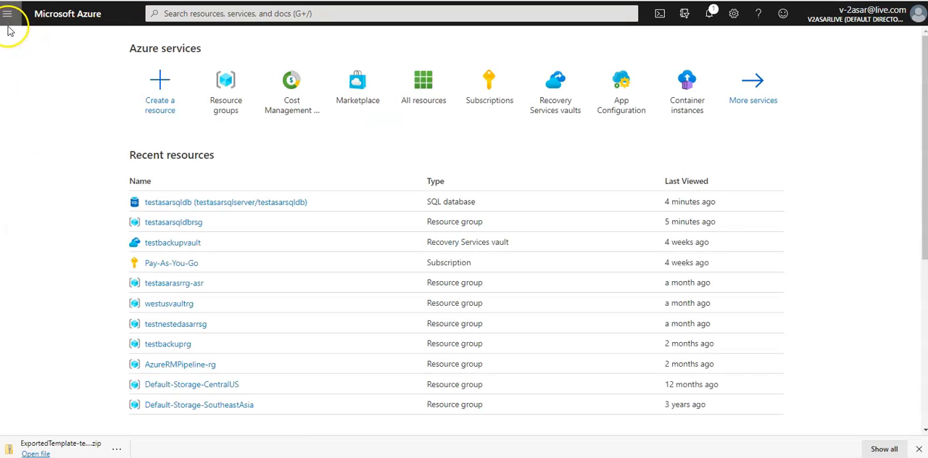
pyautogui.click(10, 13)
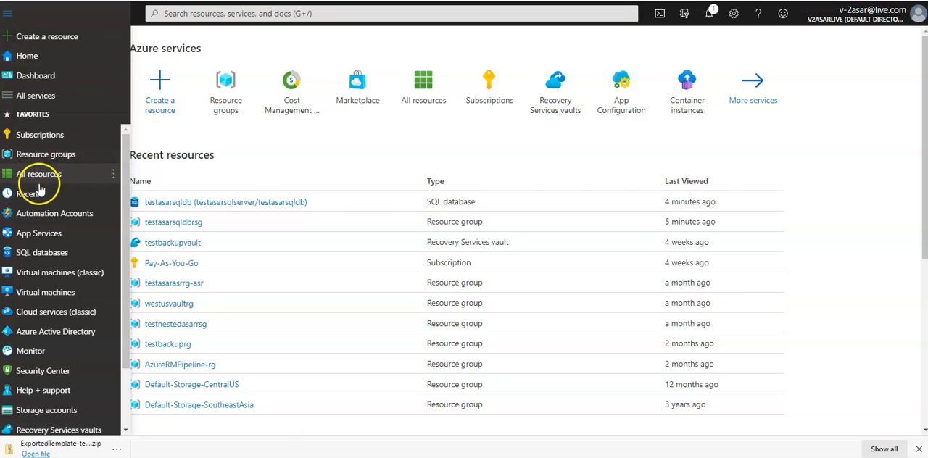
pyautogui.click(37, 173)
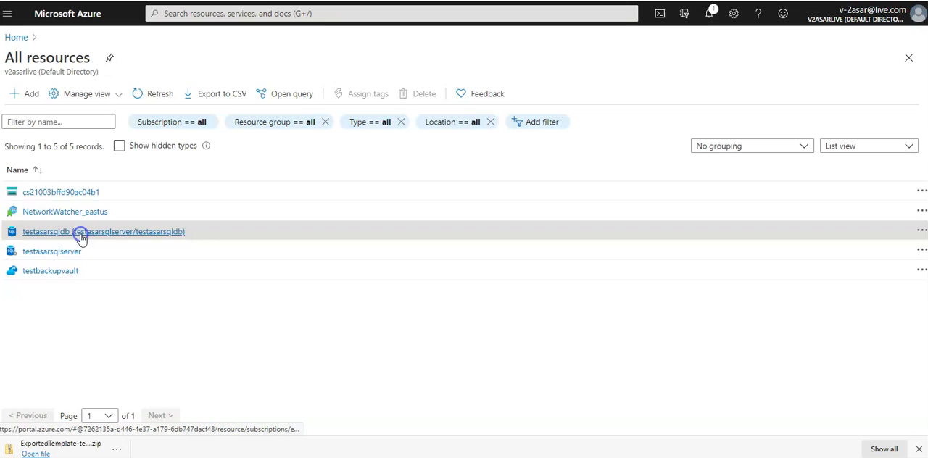
# Reach testasarsqldb's Query editor (preview) and enter the testasaradmin password.
pyautogui.click(47, 232)
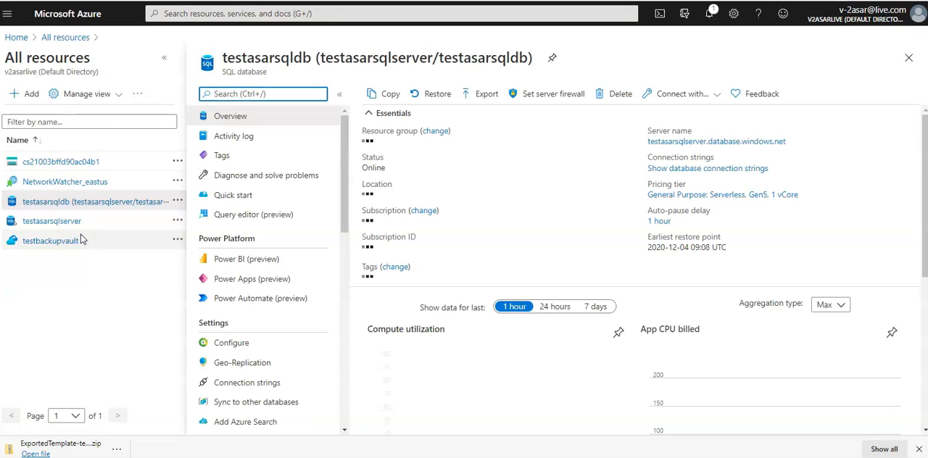
pyautogui.click(252, 214)
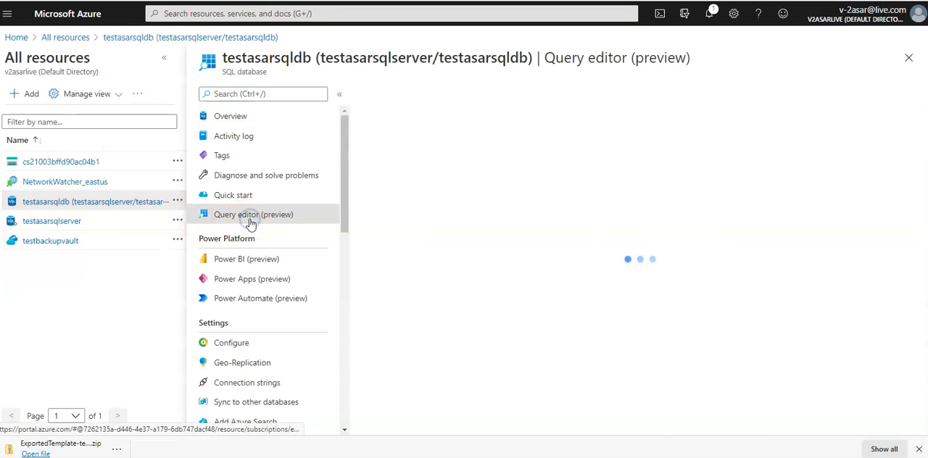
pyautogui.click(252, 214)
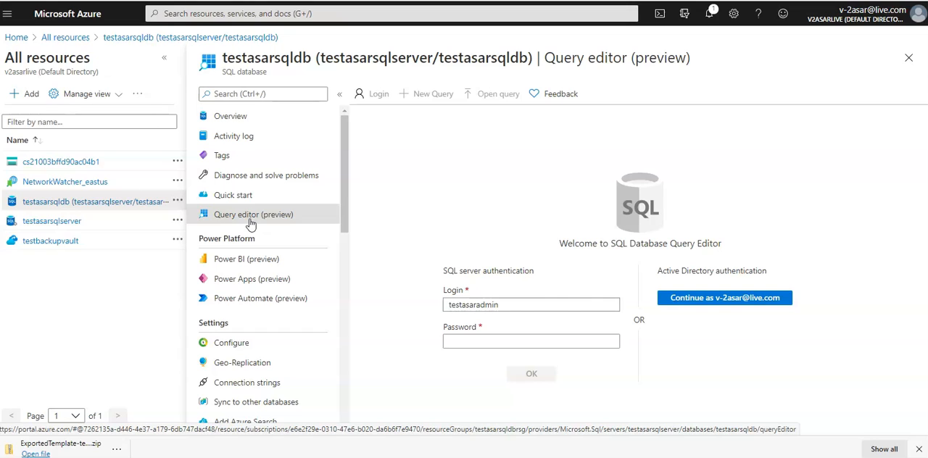
pyautogui.click(530, 341)
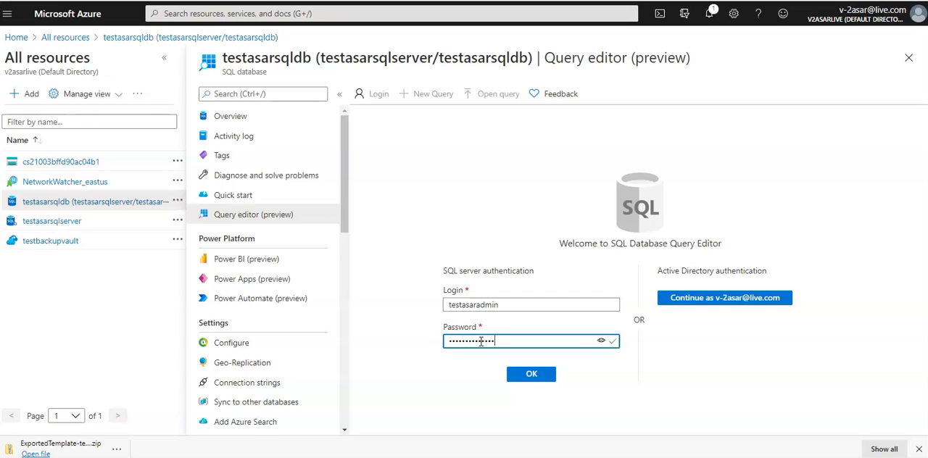
pyautogui.click(530, 374)
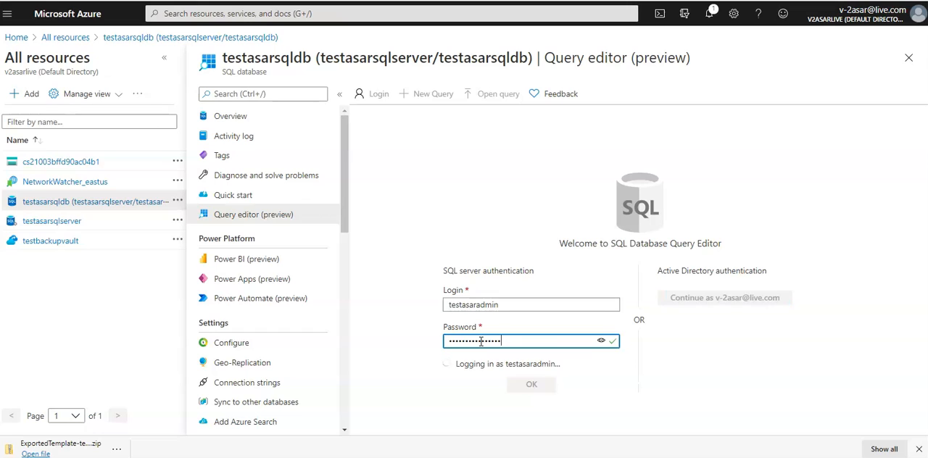
pyautogui.click(531, 384)
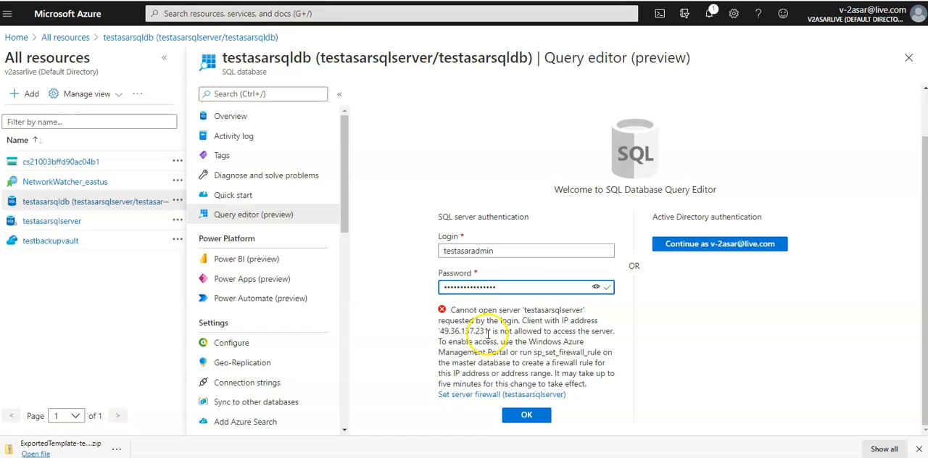
pyautogui.doubleClick(467, 330)
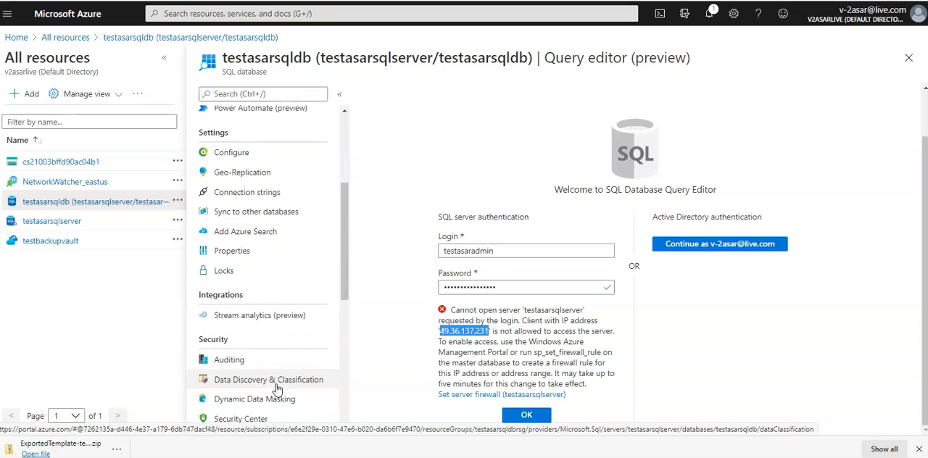
pyautogui.scroll(-3)
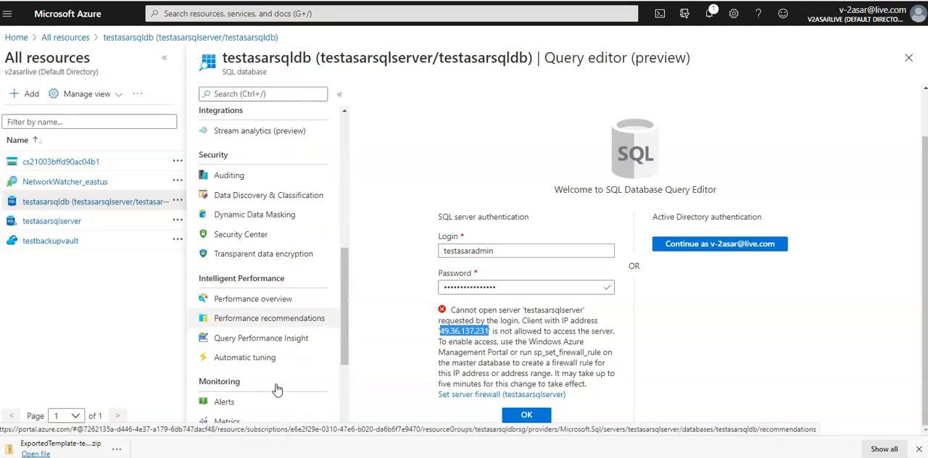
pyautogui.scroll(-3)
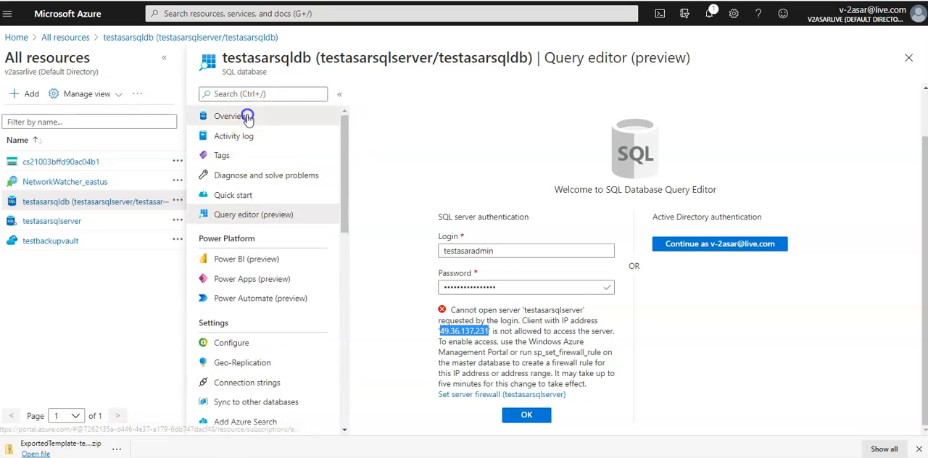
# From testasarsqlserver's firewall settings, add a rule for client IP 49.36.137.231.
pyautogui.click(229, 116)
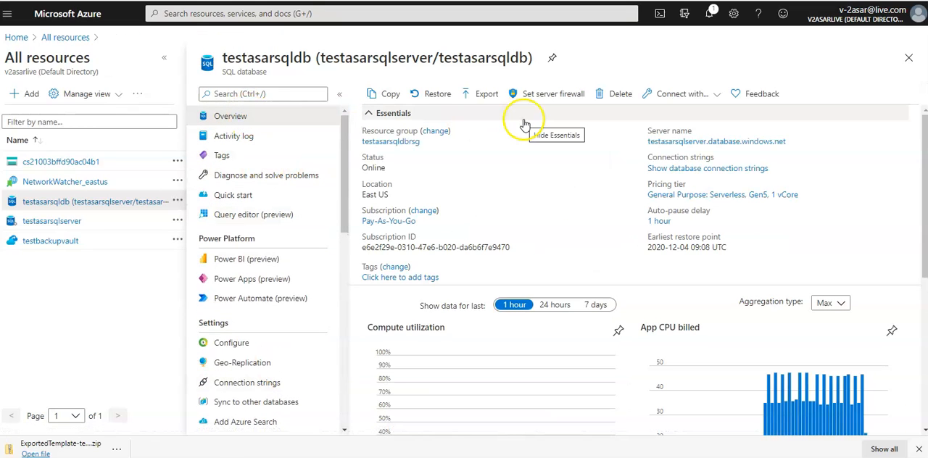
pyautogui.click(716, 142)
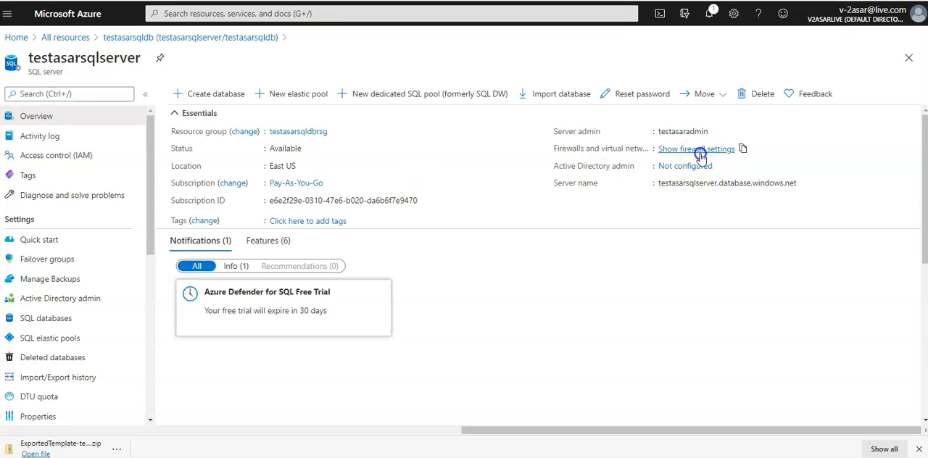
pyautogui.click(695, 148)
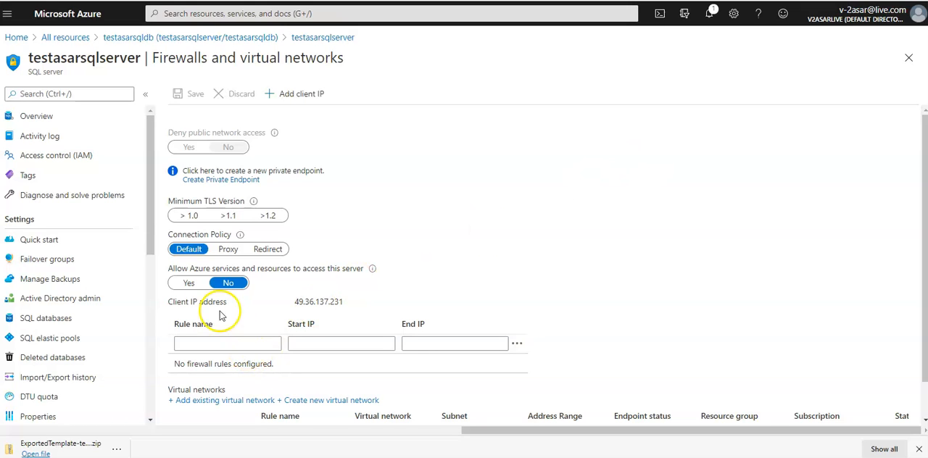
pyautogui.moveTo(232, 305)
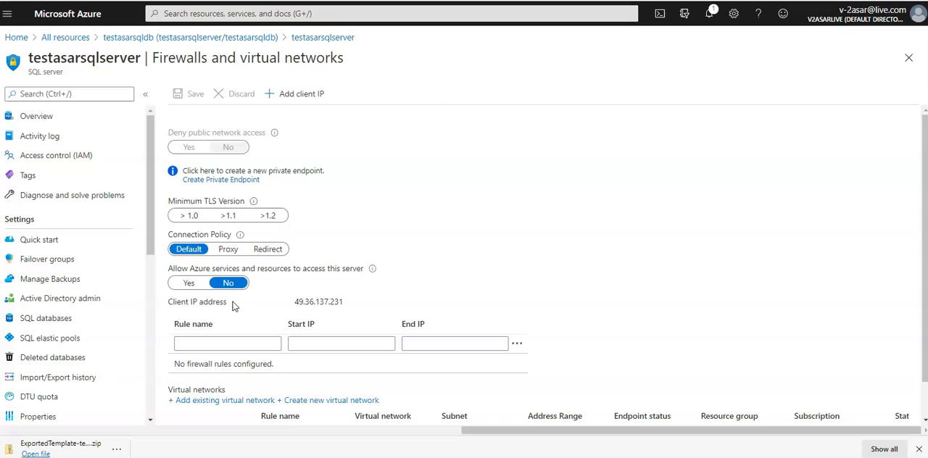
pyautogui.click(302, 93)
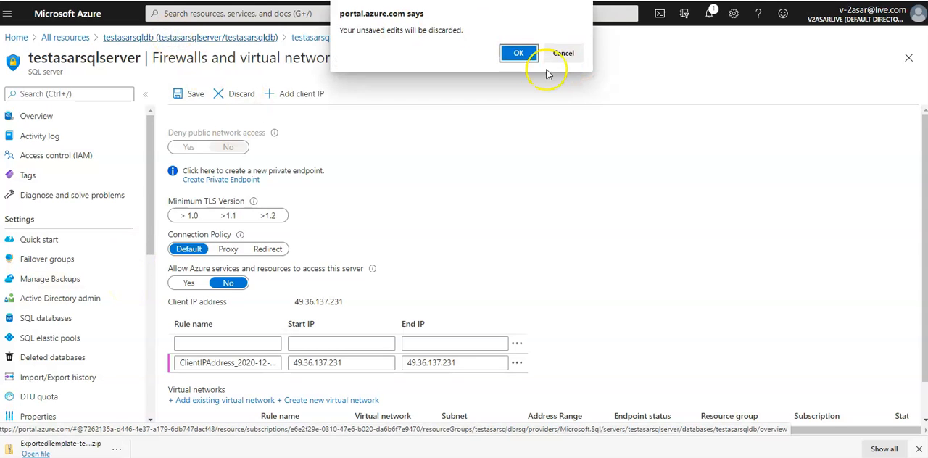
pyautogui.click(519, 52)
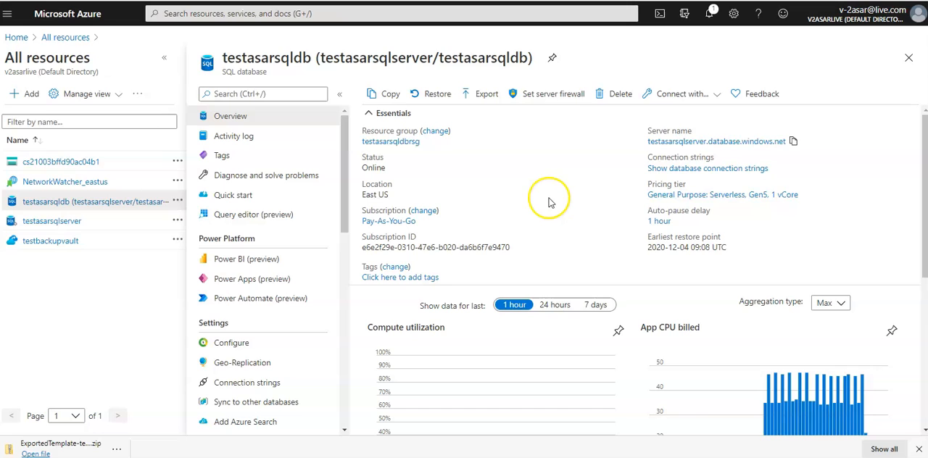
pyautogui.moveTo(545, 93)
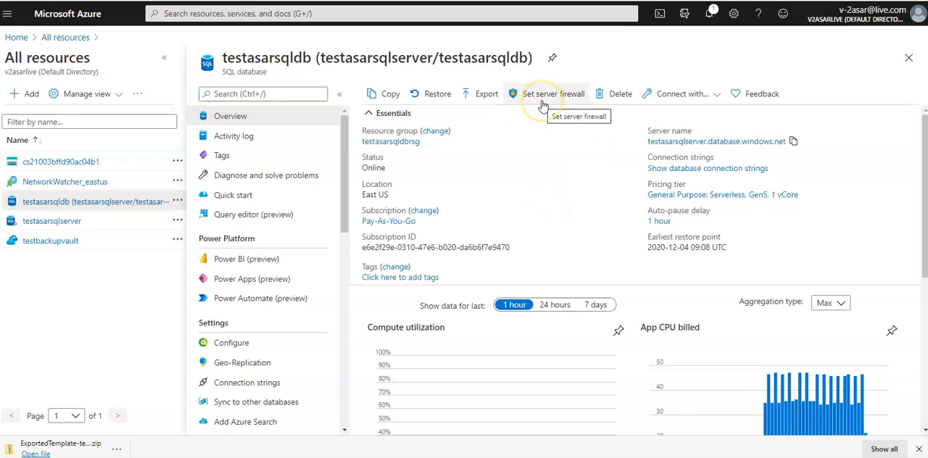
pyautogui.click(554, 92)
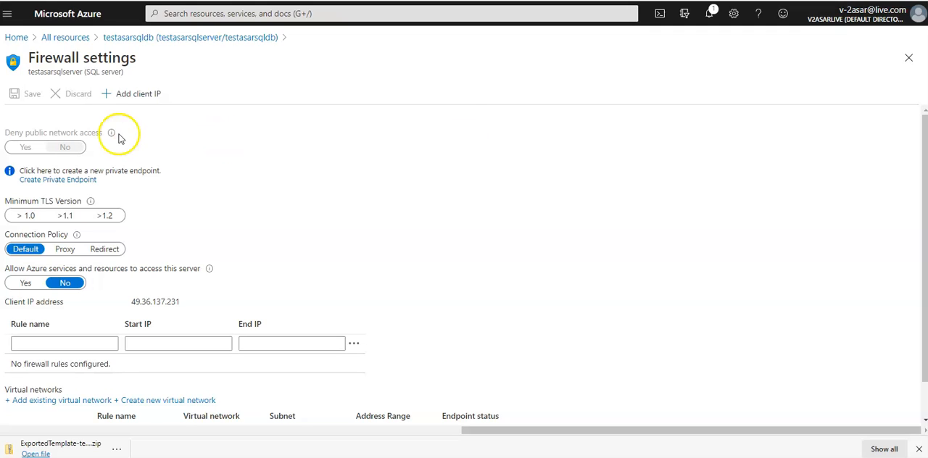
pyautogui.click(137, 92)
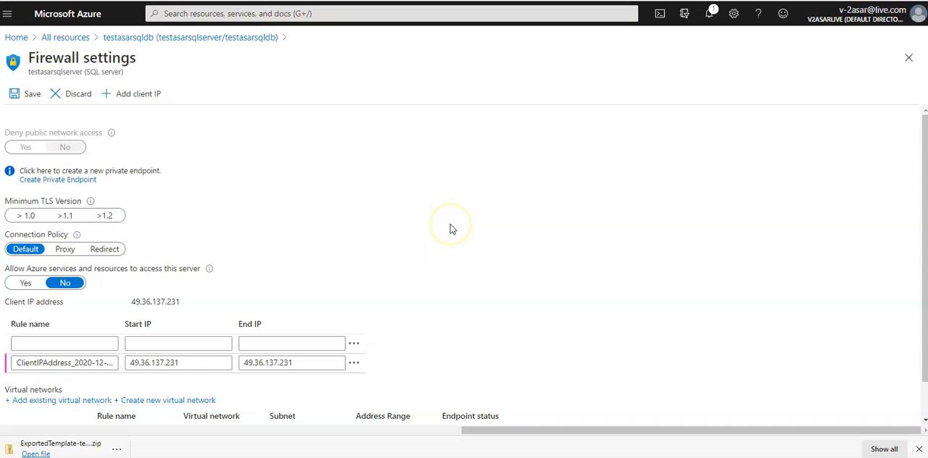
pyautogui.scroll(-3)
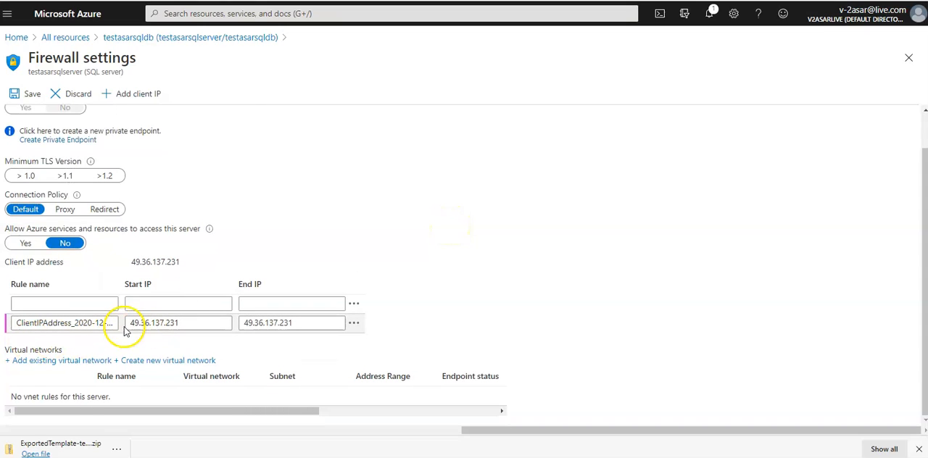
pyautogui.click(291, 322)
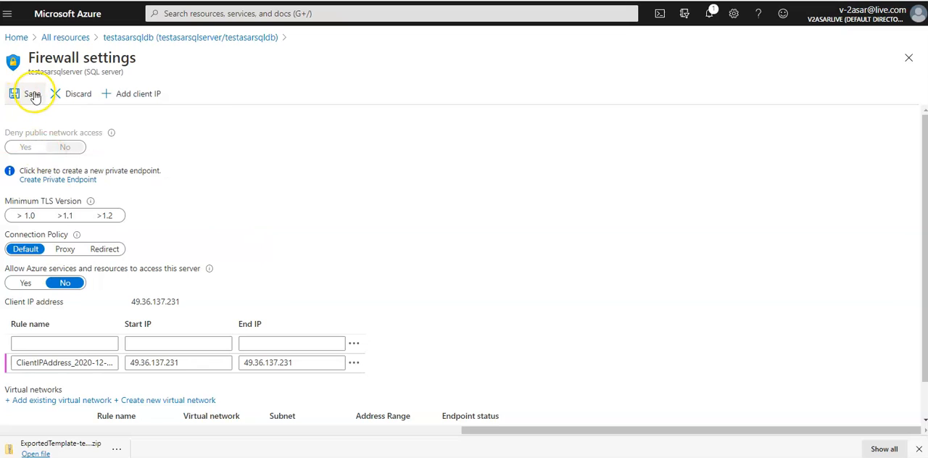
# Save the firewall rule and acknowledge the update success message.
pyautogui.click(32, 93)
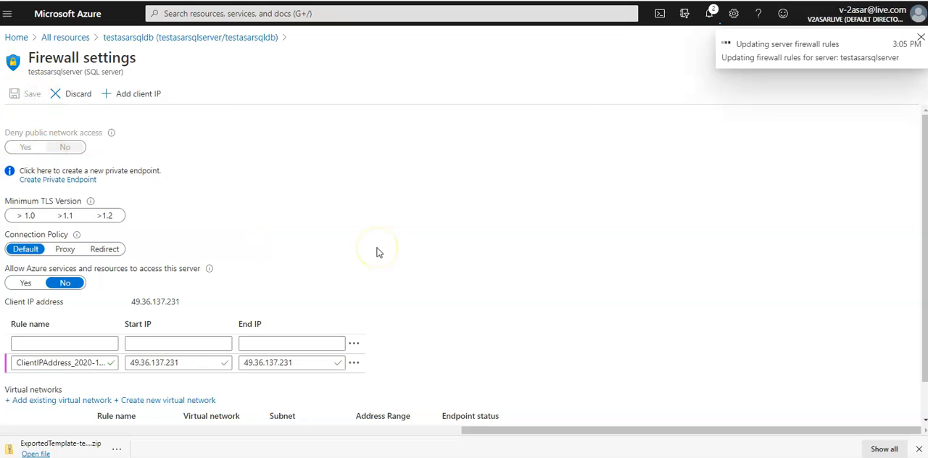
pyautogui.moveTo(803, 54)
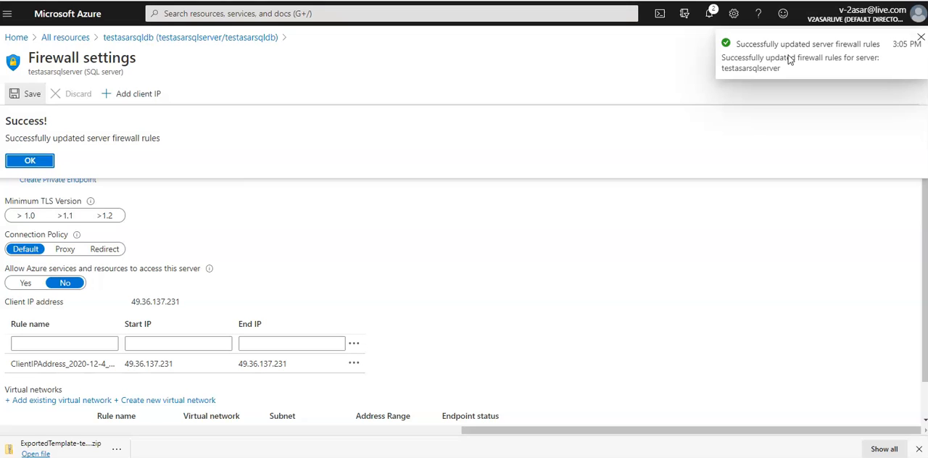
pyautogui.click(920, 38)
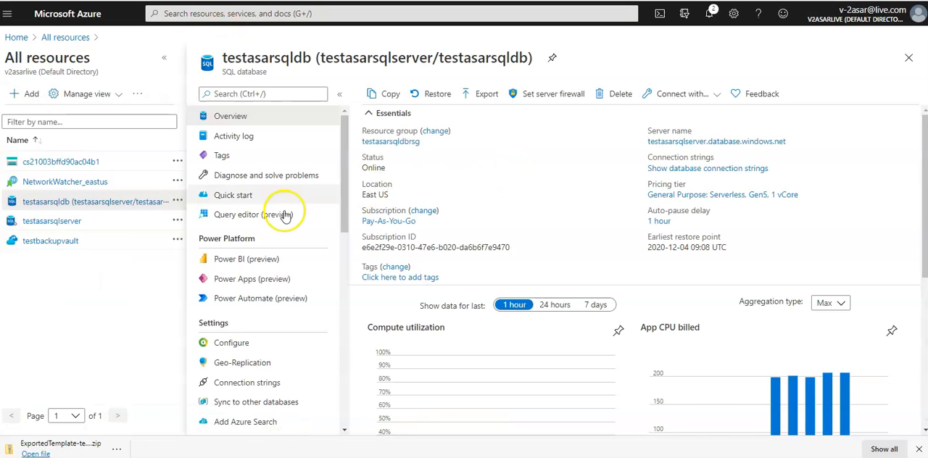
# Sign in to the query editor as testasaradmin, re-entering the password after a failed attempt.
pyautogui.click(252, 214)
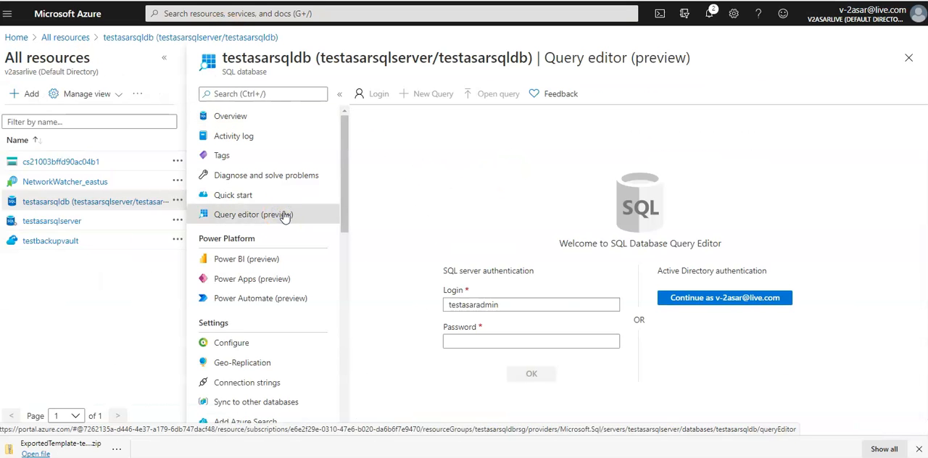
pyautogui.click(531, 340)
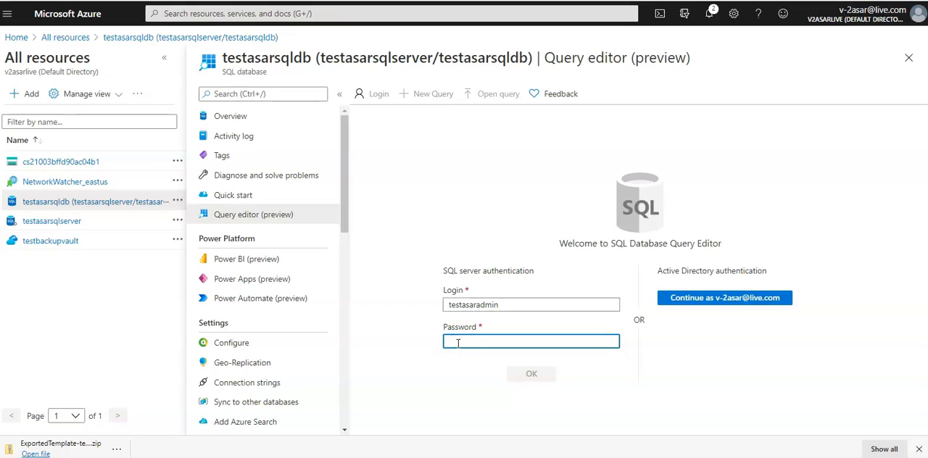
pyautogui.write('password')
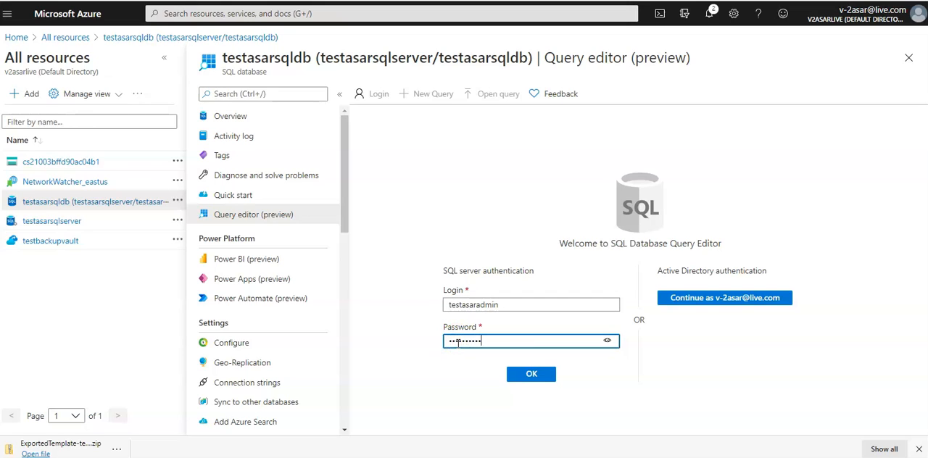
pyautogui.click(531, 374)
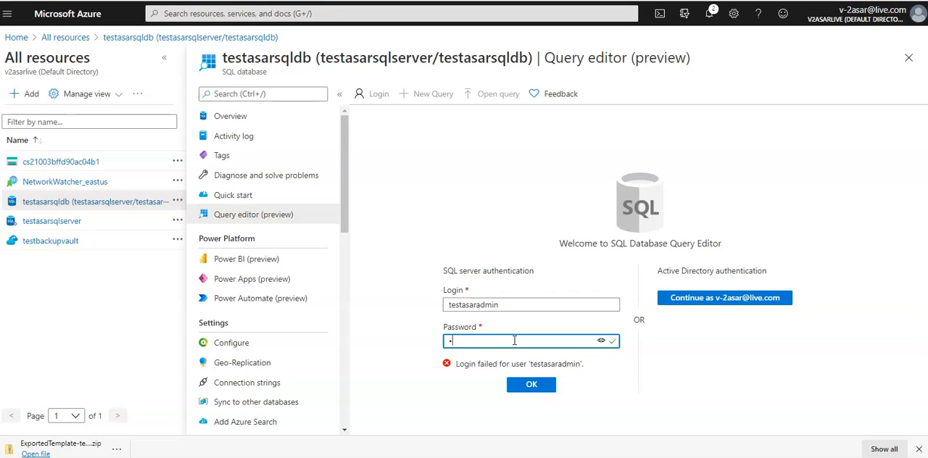
pyautogui.write('password')
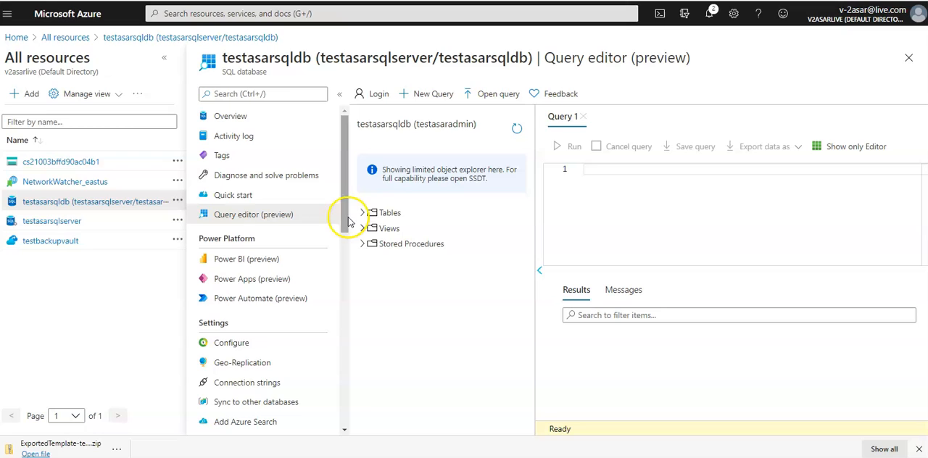
# Write 'SELECT TOP 20 pc.Name as CategoryName,' in Query 1, correcting a Name typo.
pyautogui.click(362, 211)
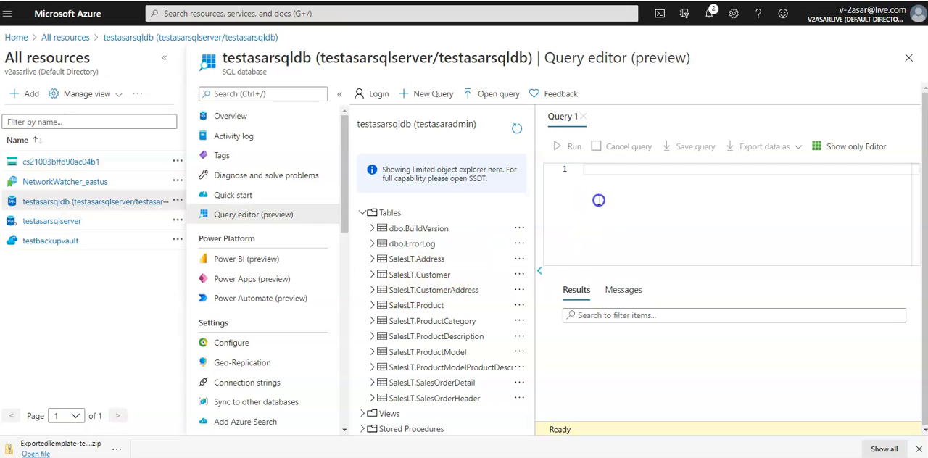
pyautogui.write('SELEC')
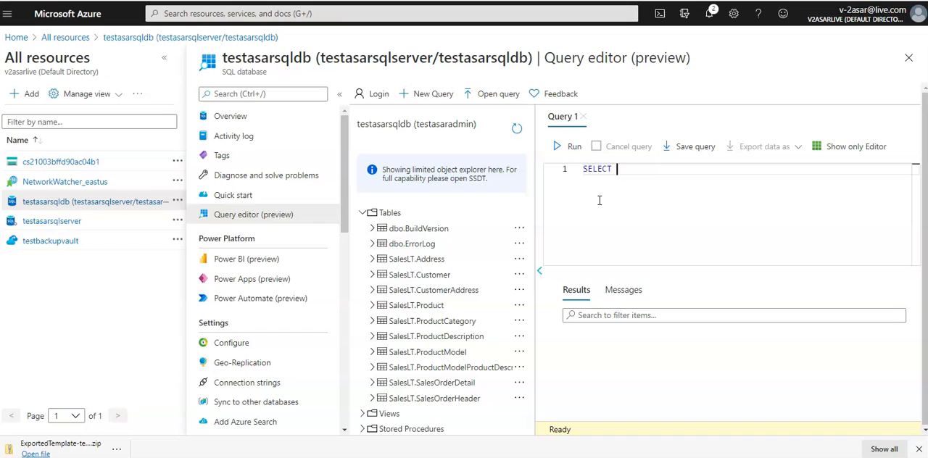
pyautogui.write('TOP')
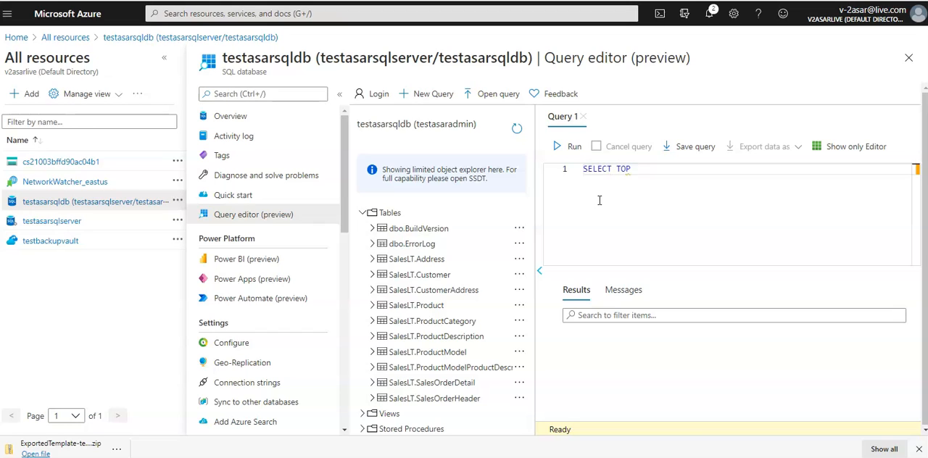
pyautogui.write('20')
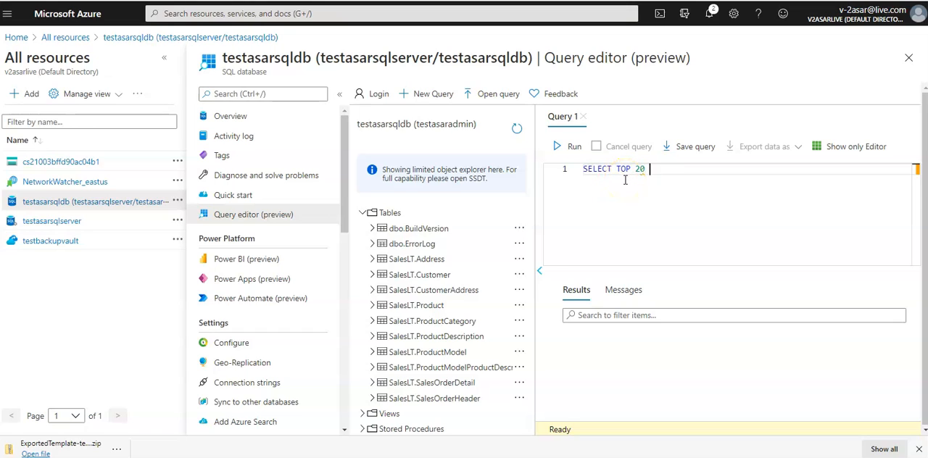
pyautogui.write('pc.')
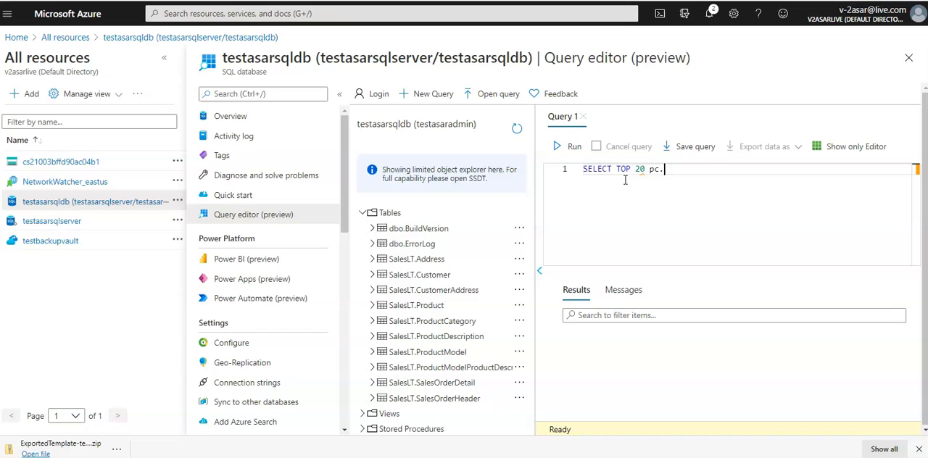
pyautogui.write('N')
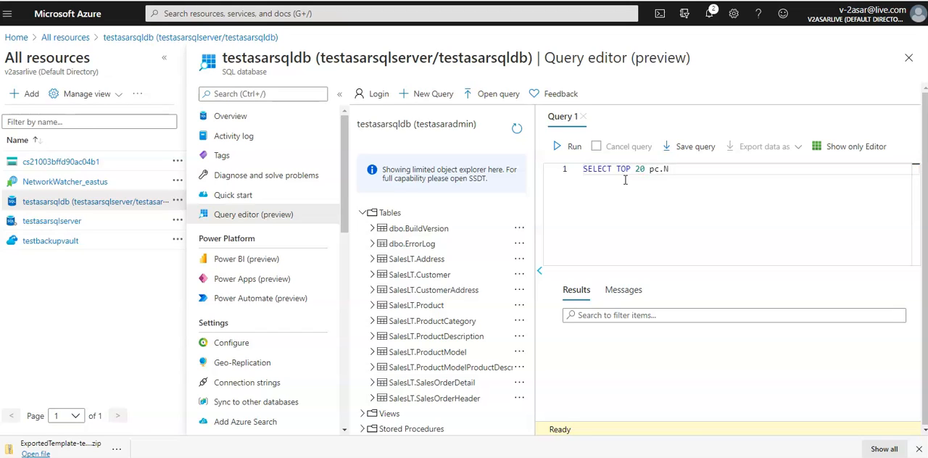
pyautogui.write('anme')
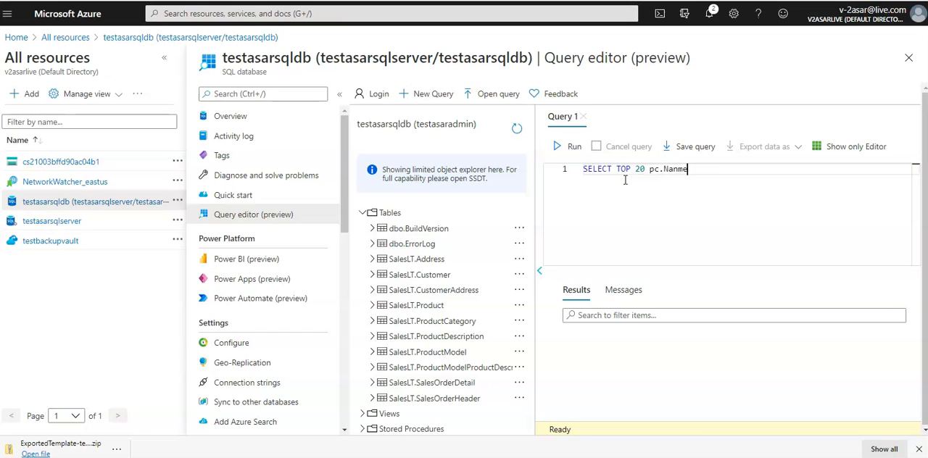
pyautogui.press('Backspace')
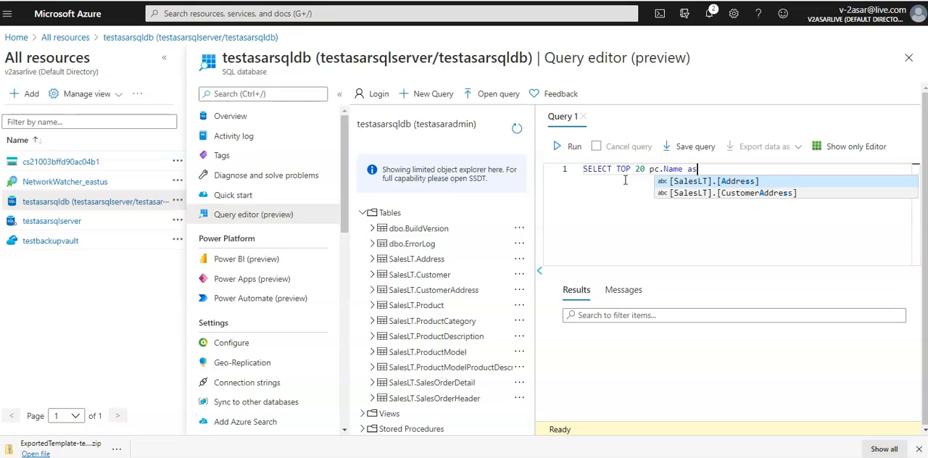
pyautogui.write('Ca')
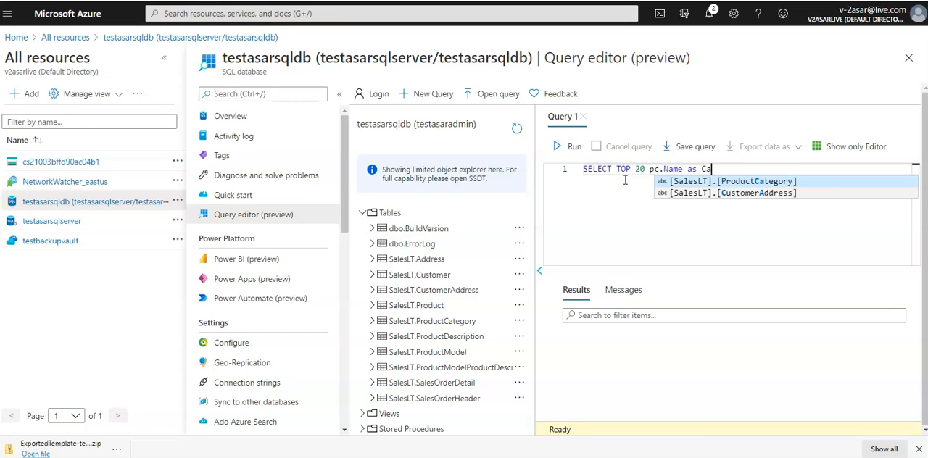
pyautogui.write('tegoryNam')
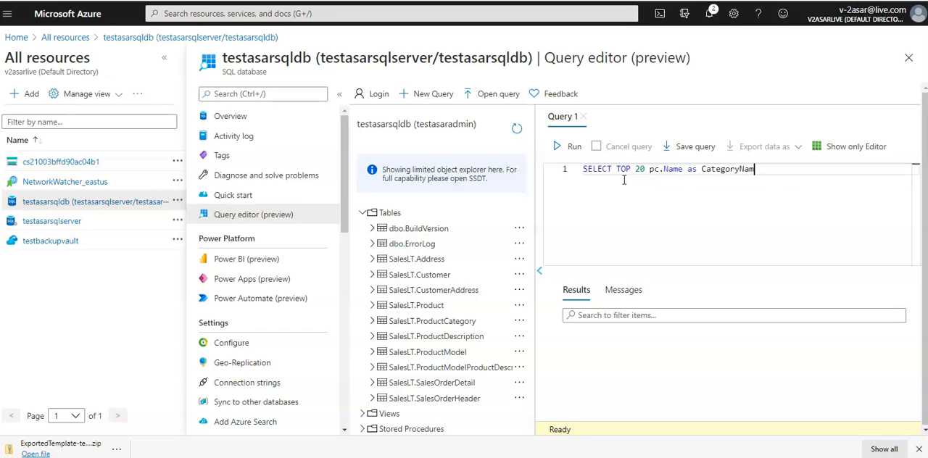
pyautogui.write('e')
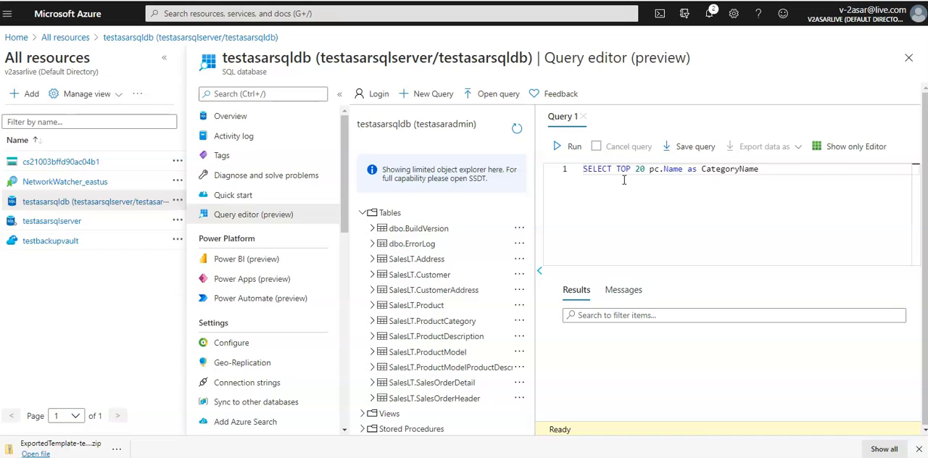
pyautogui.write(', p.')
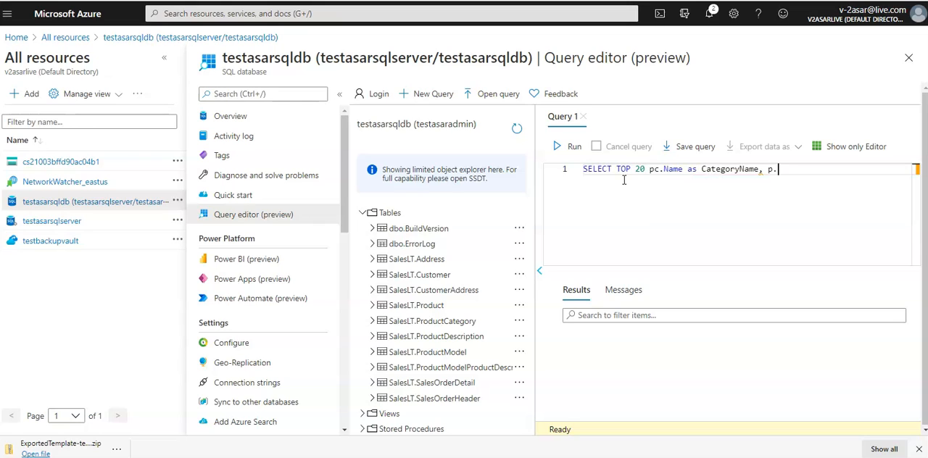
# Finish with 'p.Name as ProductName', run it and view the multi-part identifier errors.
pyautogui.write('Name as')
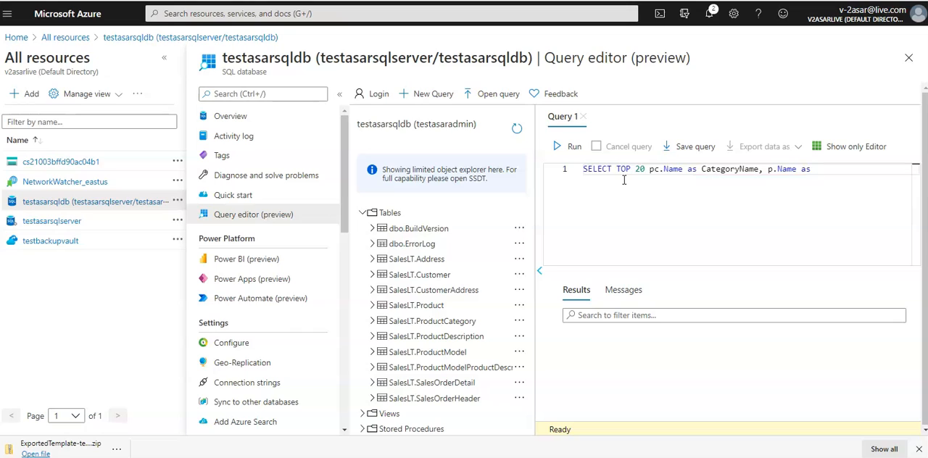
pyautogui.write('Product')
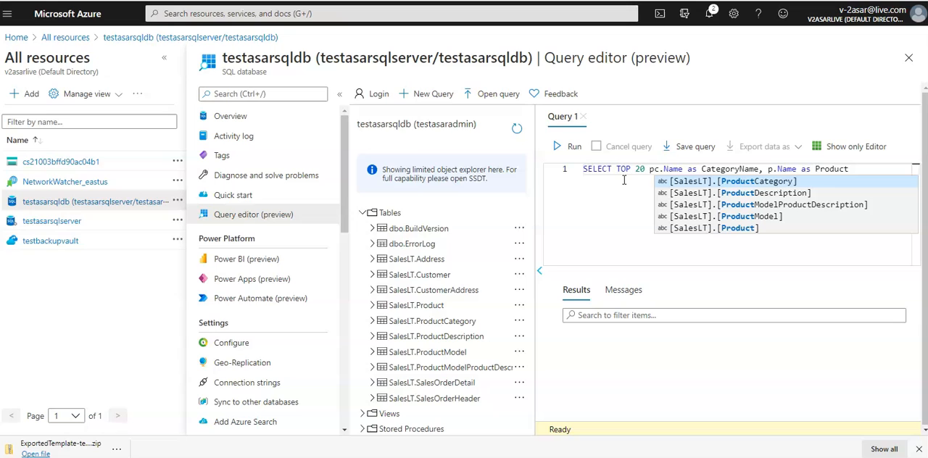
pyautogui.write('Name')
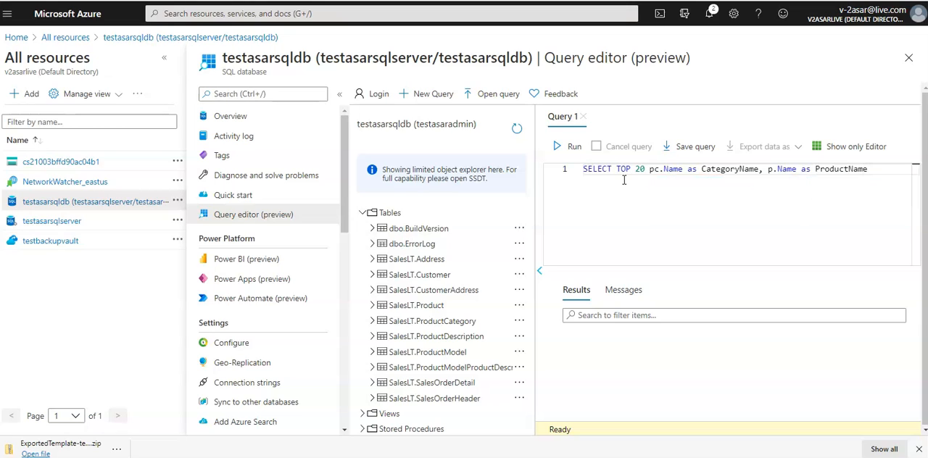
pyautogui.click(574, 145)
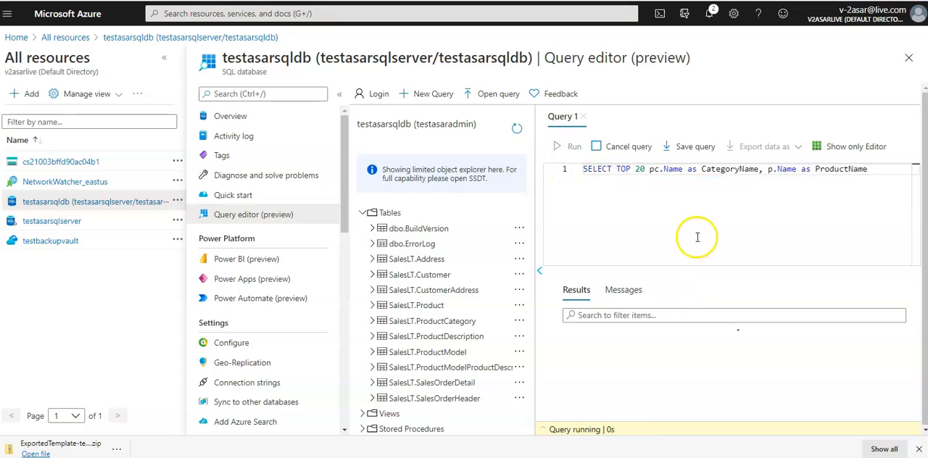
pyautogui.click(574, 145)
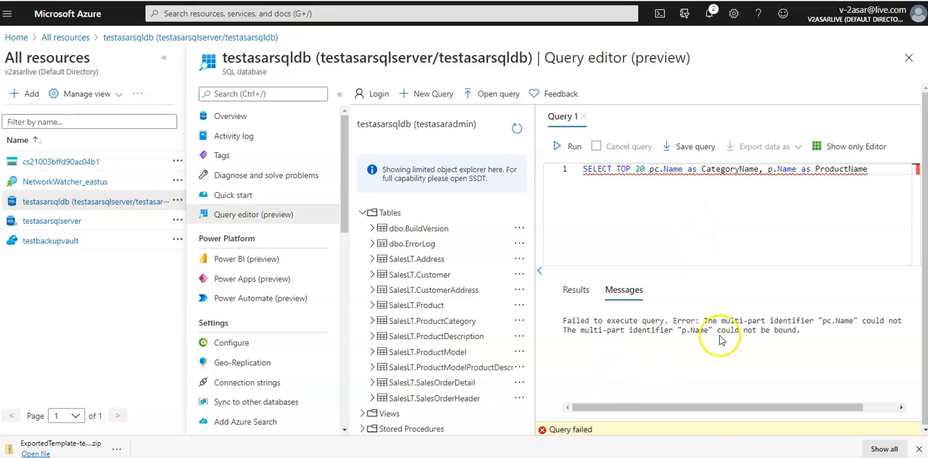